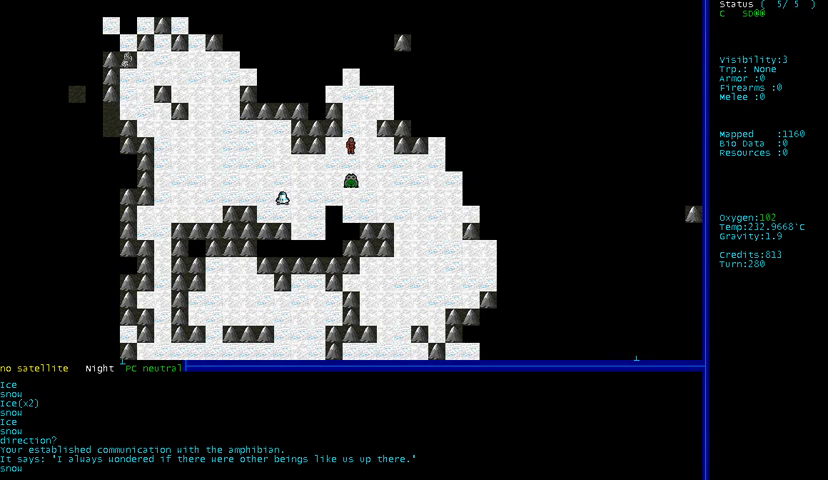
Step: Talk to the amphibian creature until it hints at sparkling stones to the northwest
key("up")
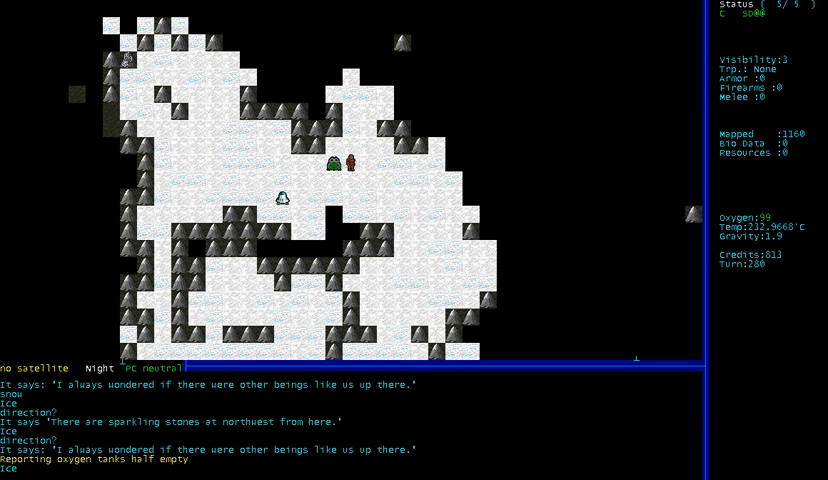
key("Up")
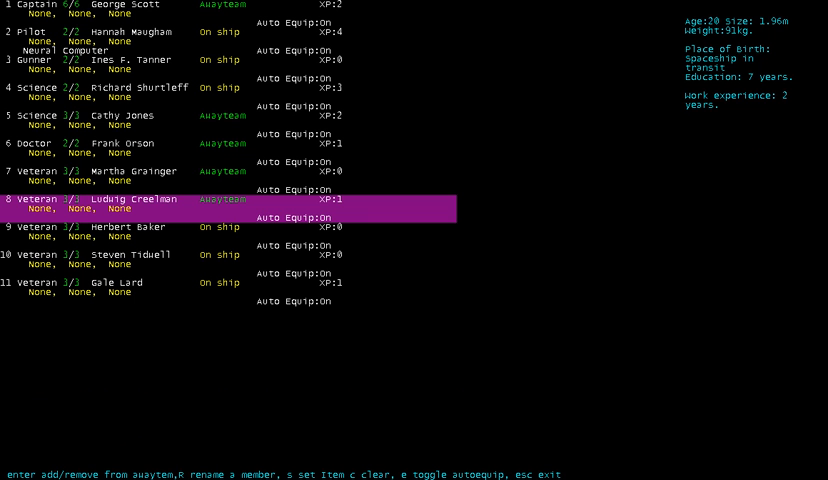
Step: Leave the crew roster and trek across the snow field to the rumbling dark rocky patch
key("Down")
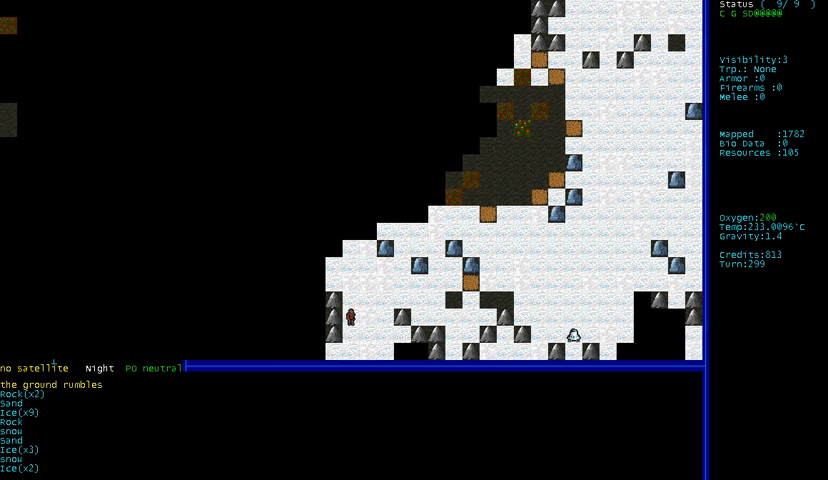
Step: Walk on across the snowy surface, searching exotic weeds, and bring up Help
key("up")
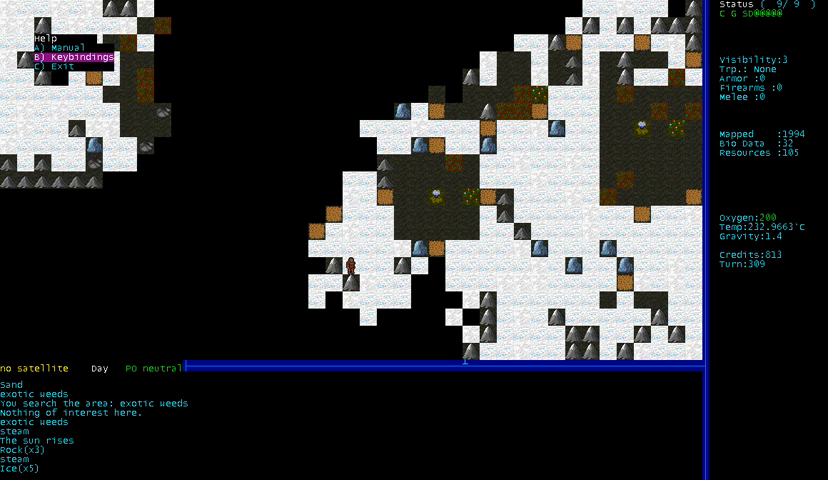
Step: View the Keybindings reference from Help, close it and resume snowfield exploration
left_click(68, 56)
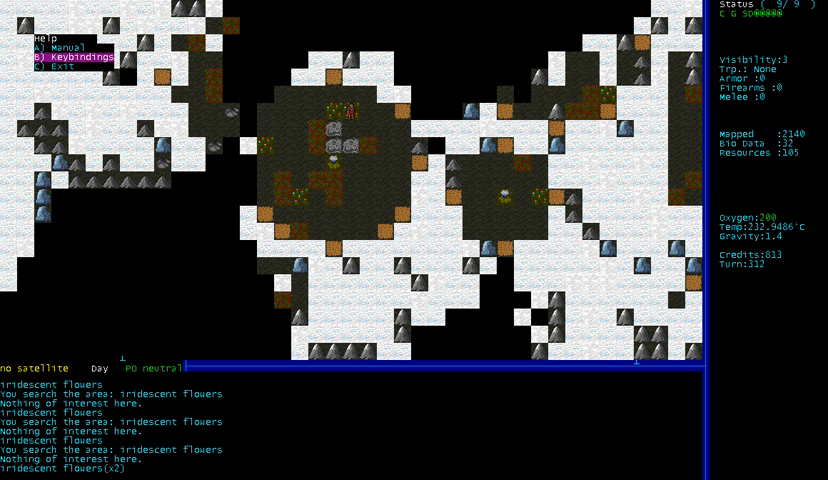
left_click(60, 56)
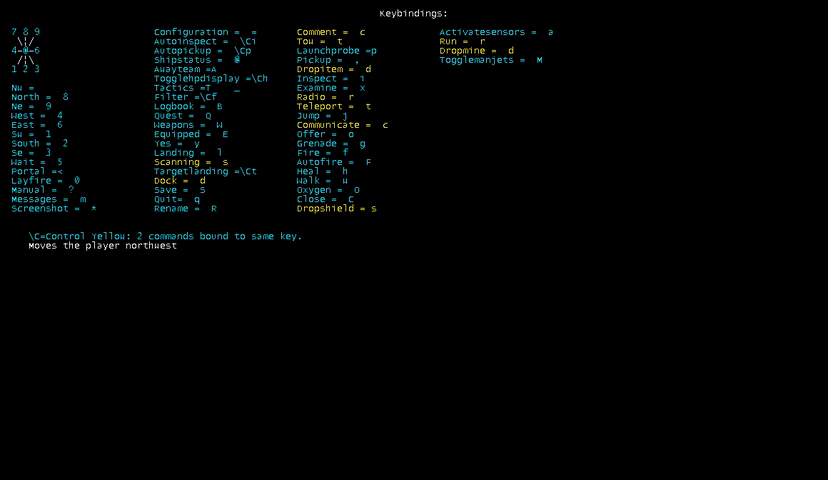
left_click(220, 78)
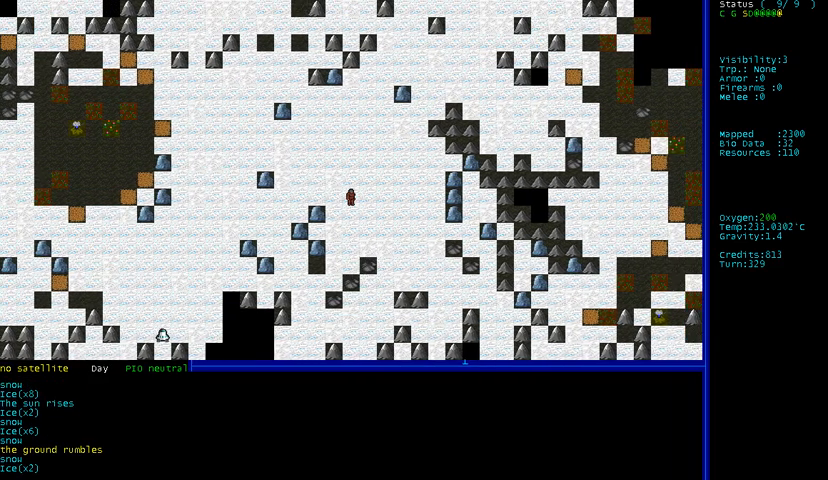
Step: Pick up the small copper deposit and walk back onto the ship's landing spot
key("down")
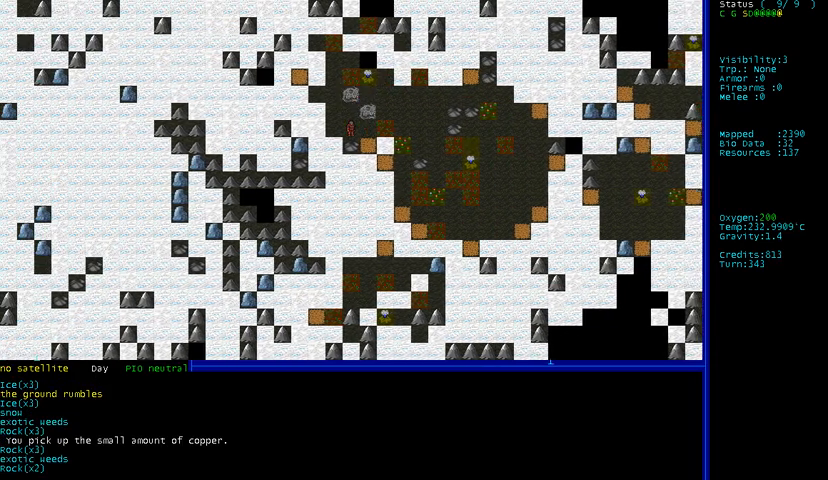
key("up")
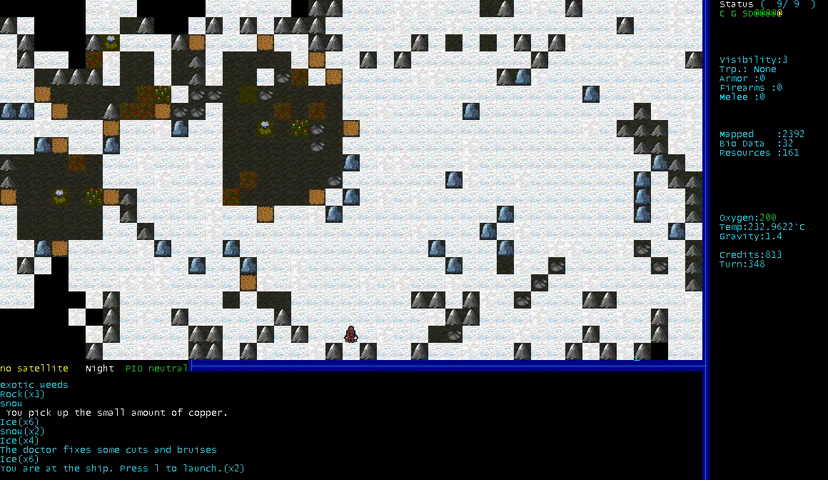
key("l")
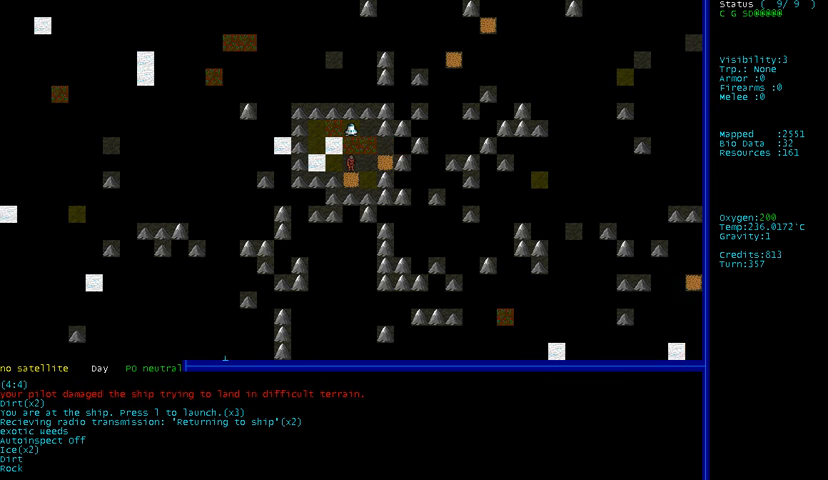
Step: Launch, dock at Spacestation-2 and sell exploration data, bringing credits to 1,110
key("up")
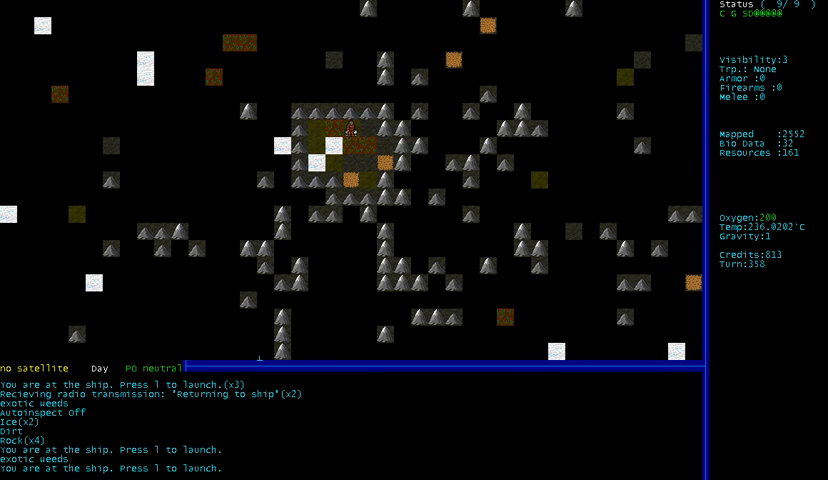
key("l")
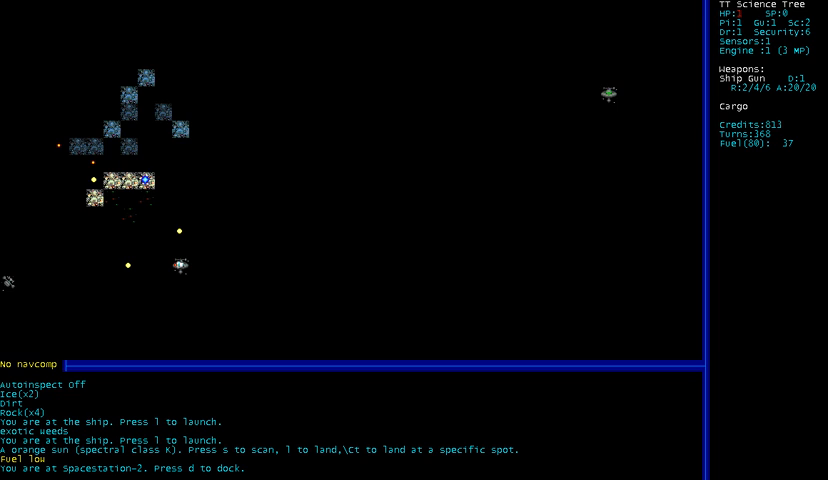
key("d")
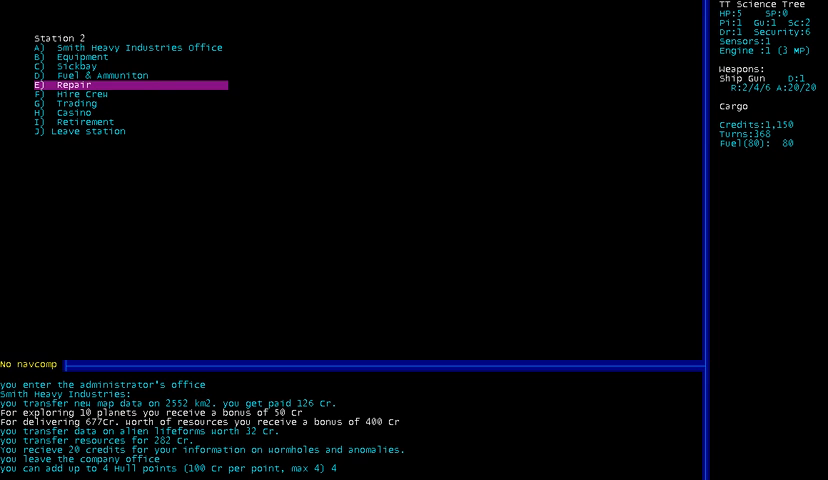
Step: Buy a rifle from the station's equipment shop and browse the rest of the list
key("e")
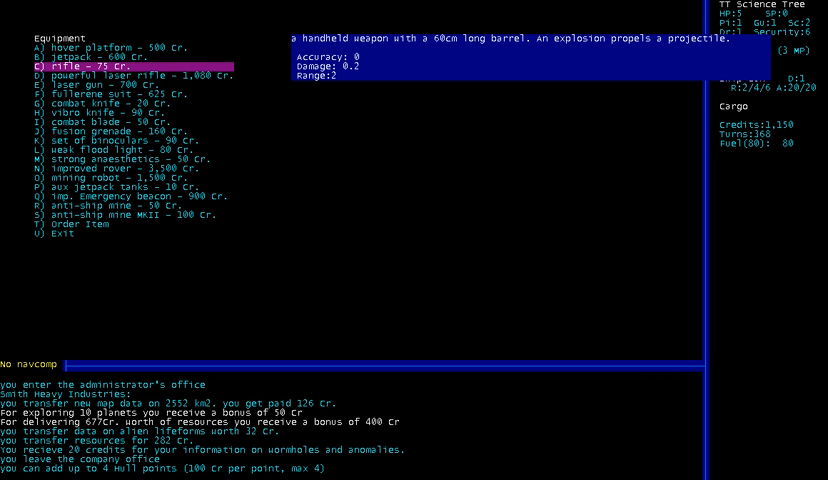
left_click(130, 210)
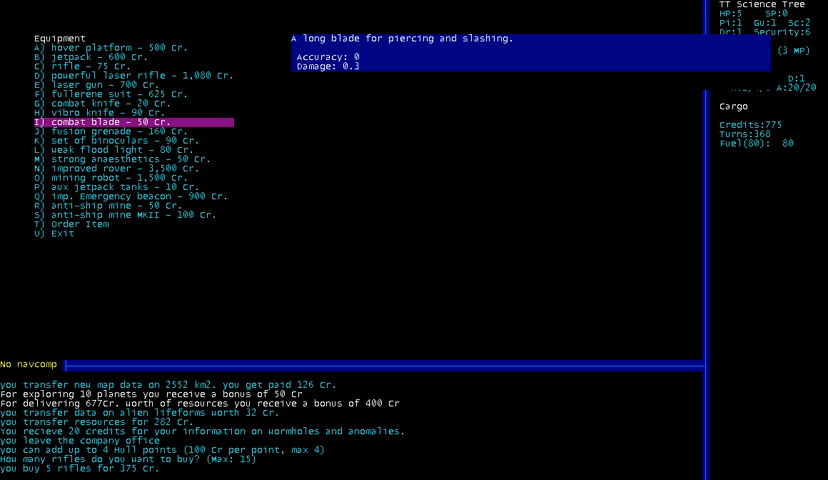
key("Up")
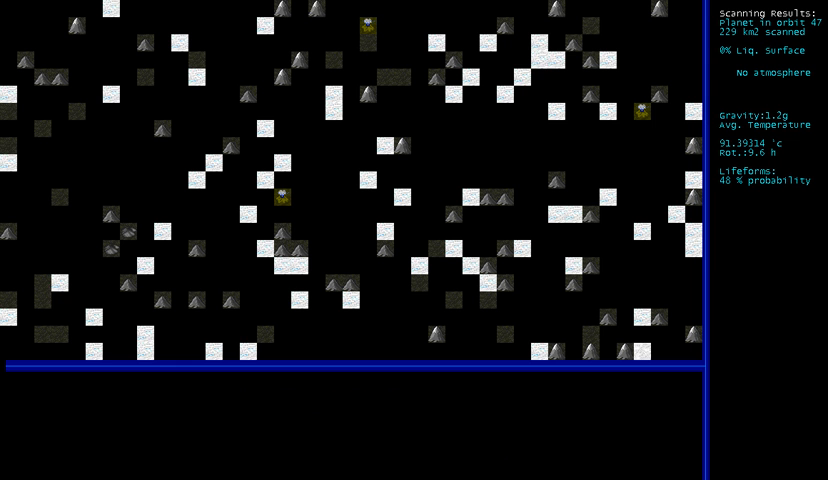
Step: Land on the airless planet and walk out from the ship onto its surface
key("l")
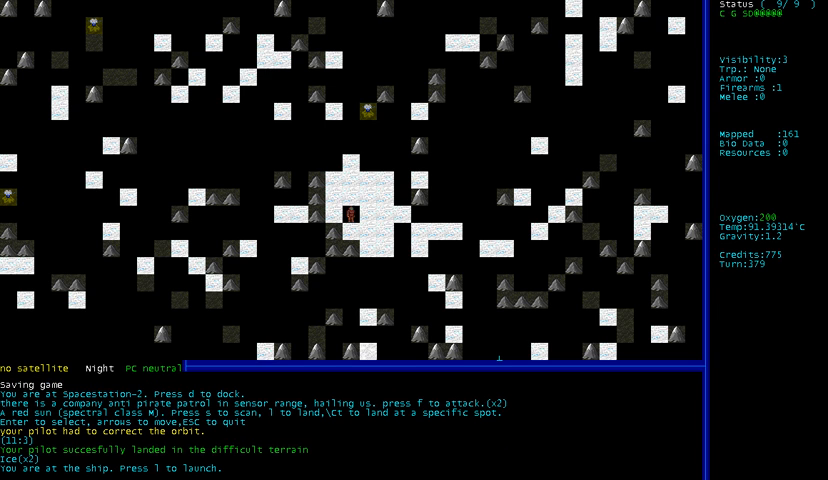
key("up")
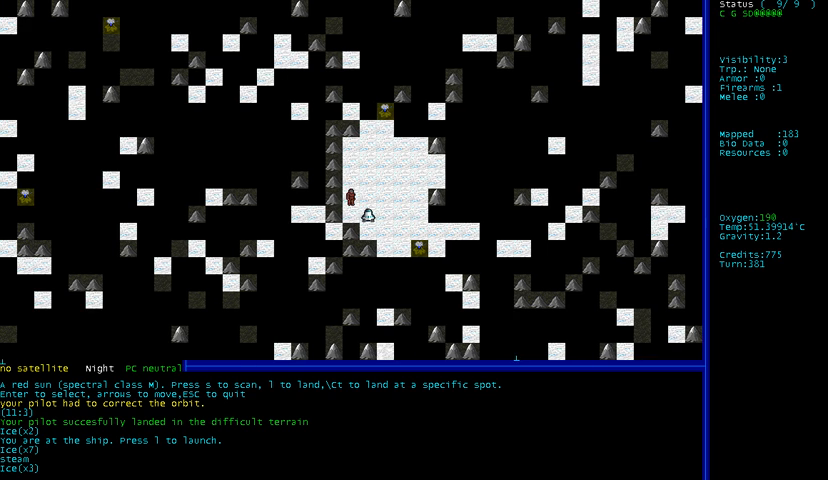
key("Down")
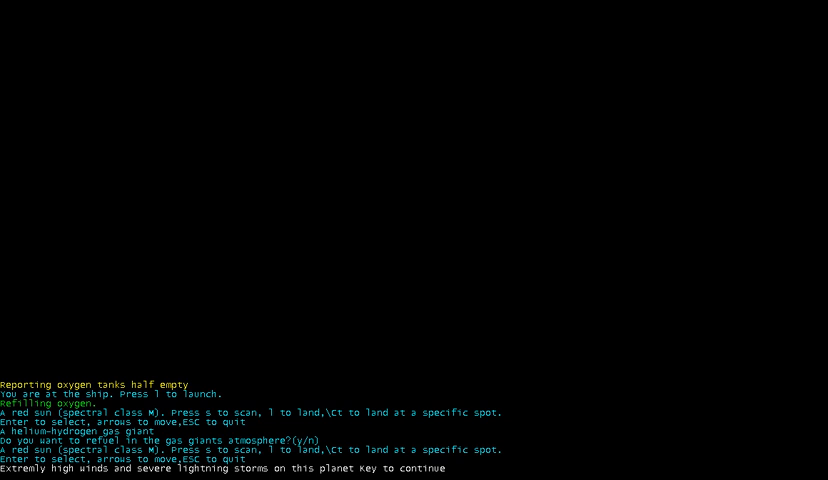
Step: Scan after refuelling in the gas giant's stormy helium-nitrogen atmosphere
key("s")
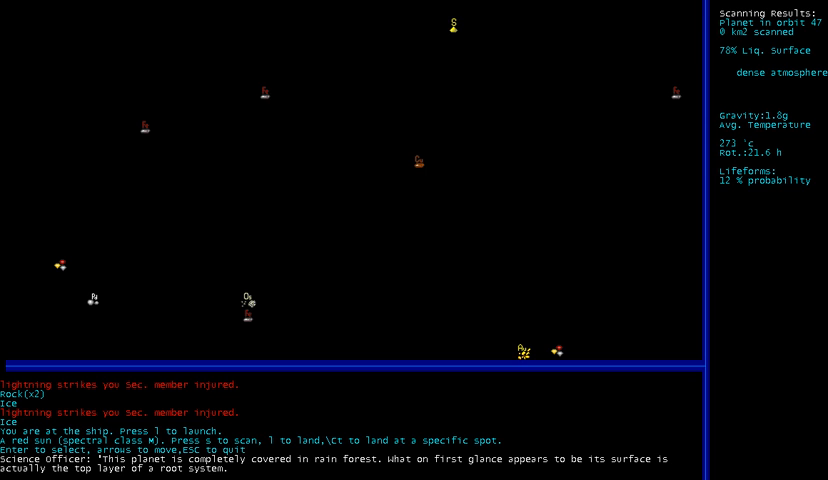
Step: Land on the rain-forest planet and scan its surface toward the alien structures
key("l")
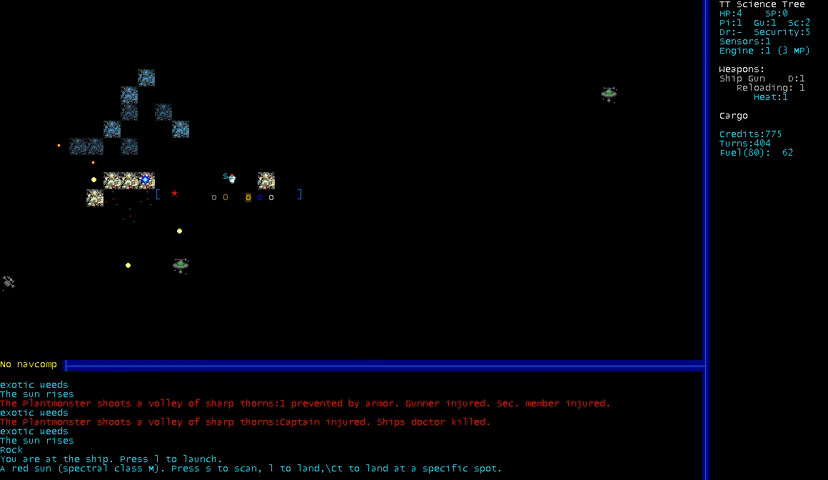
key("s")
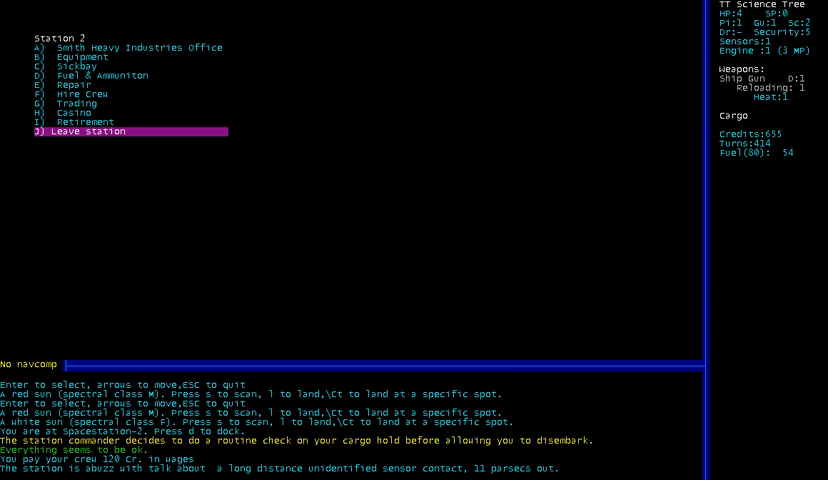
Step: Hire the ship's doctor from the crew list, sell map and anomaly data for a 400-credit bonus, and leave Station 2
key("up")
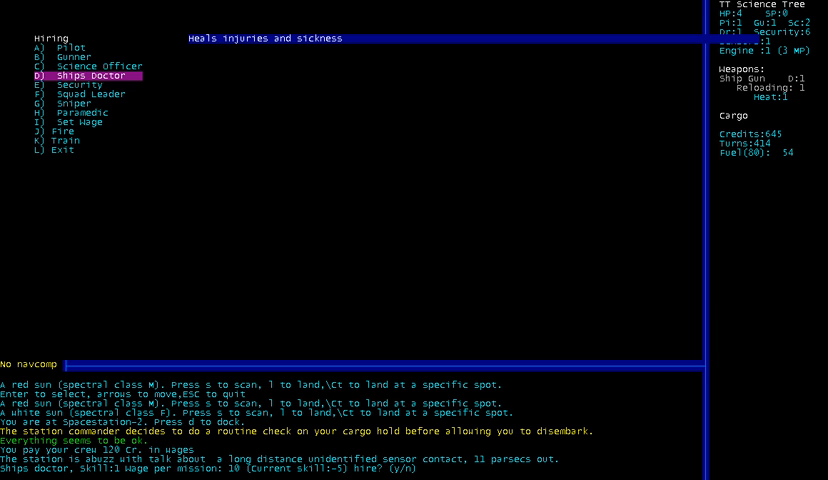
key("Down")
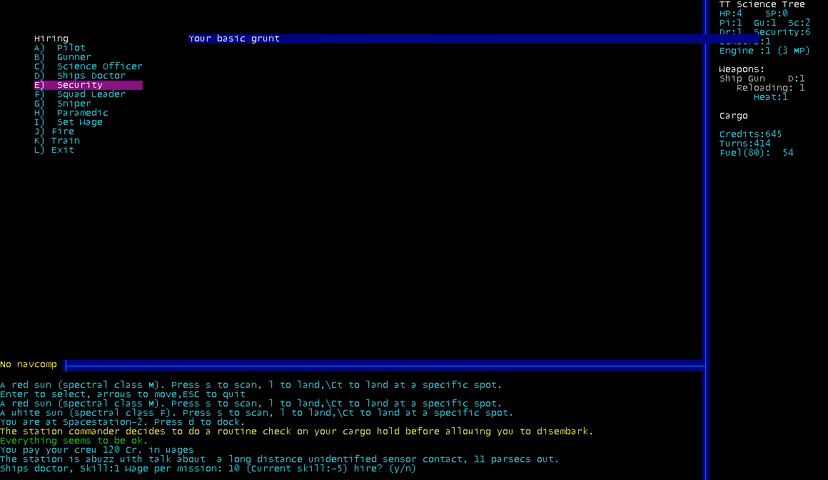
key("Down")
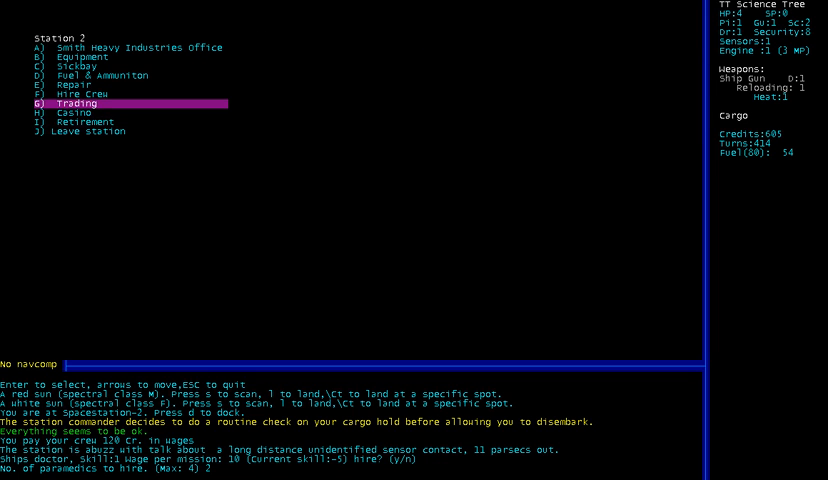
key("Down")
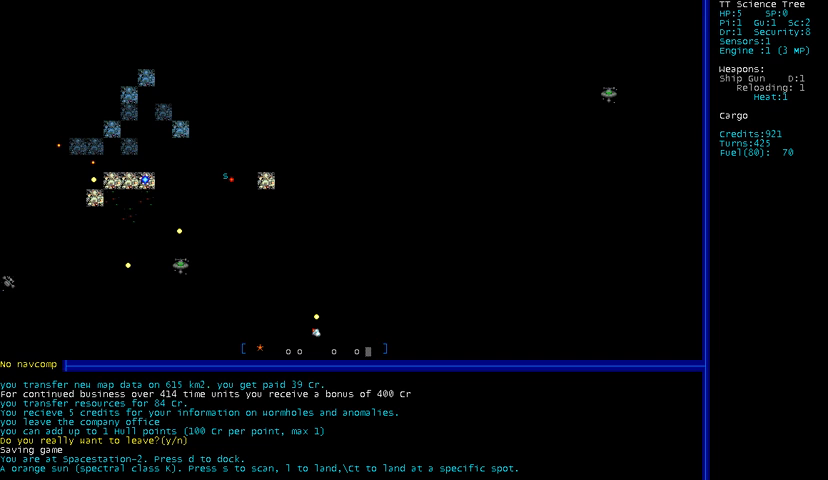
Step: Use the improved mining robot and a simple rover from the item list, then scan the nearby airless planet
key("s")
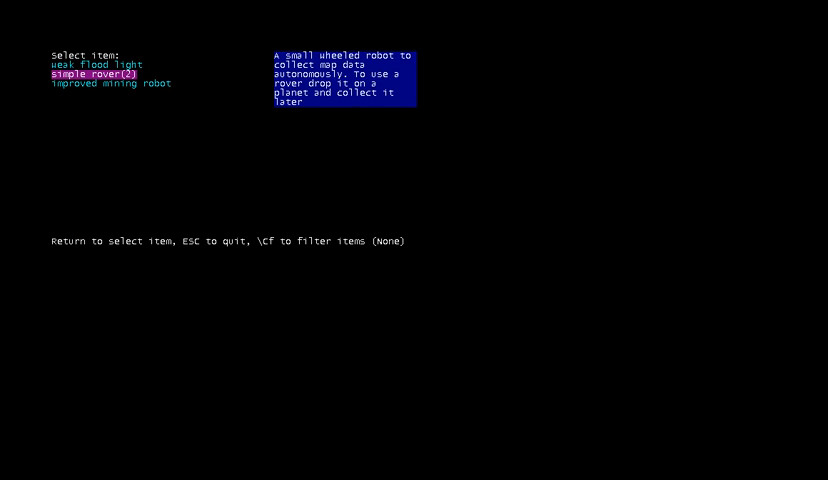
key("up")
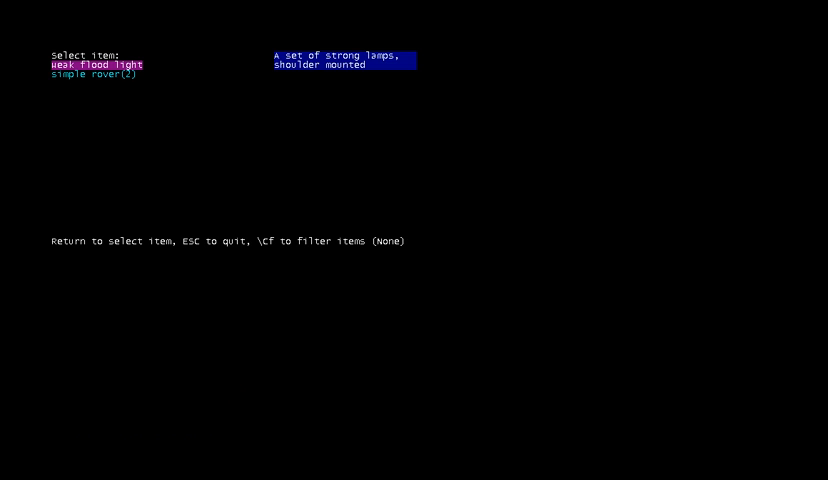
key("Down")
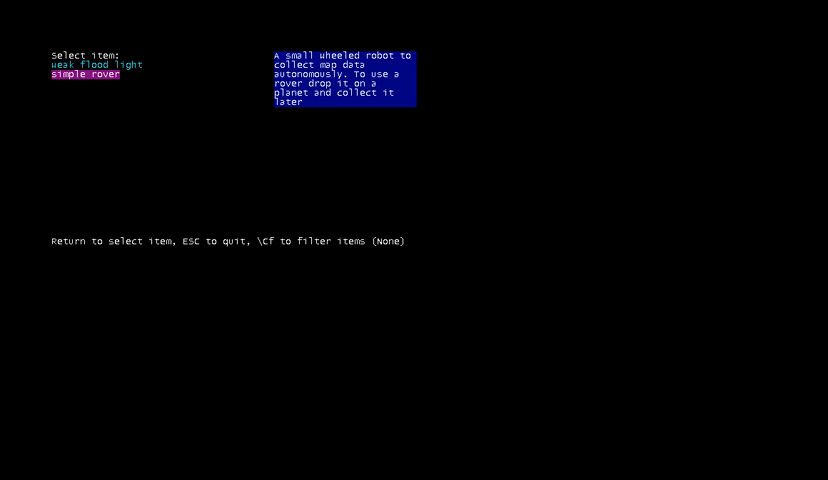
key("Up")
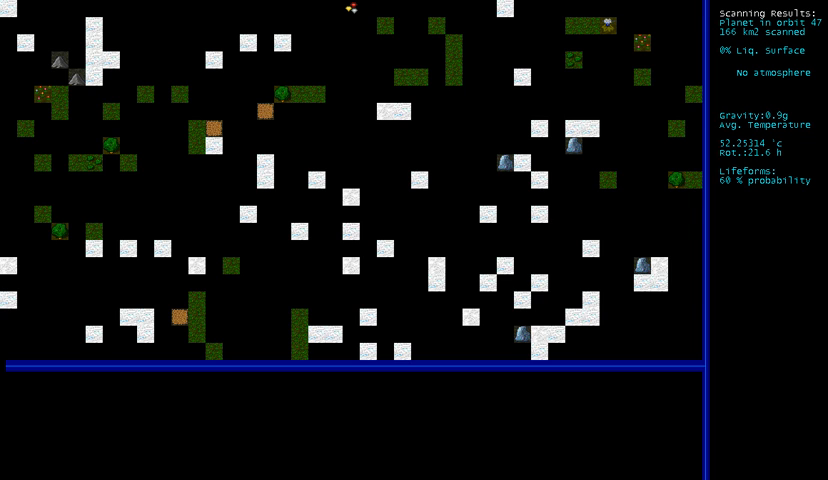
Step: Land on the scanned planet and walk the explorer across its snowy, grassy surface
key("l")
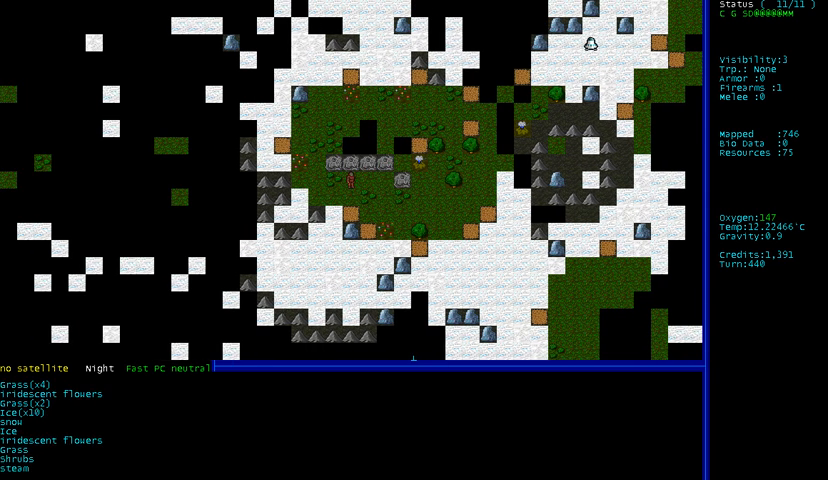
key("Down")
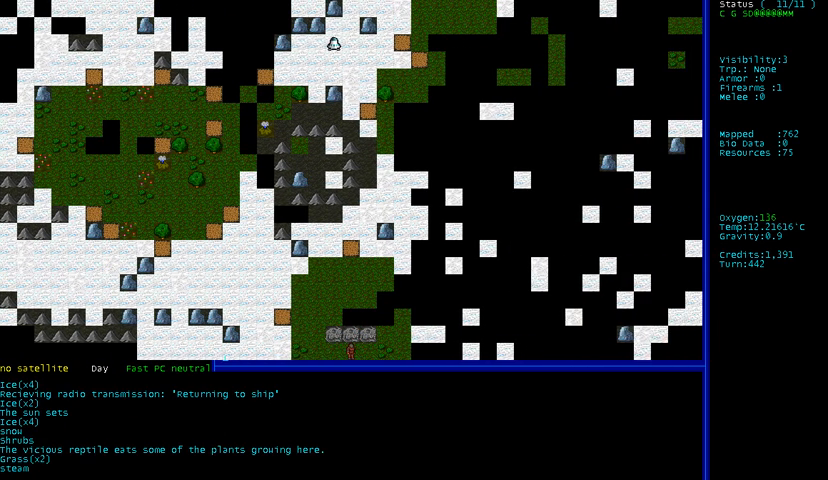
key("up")
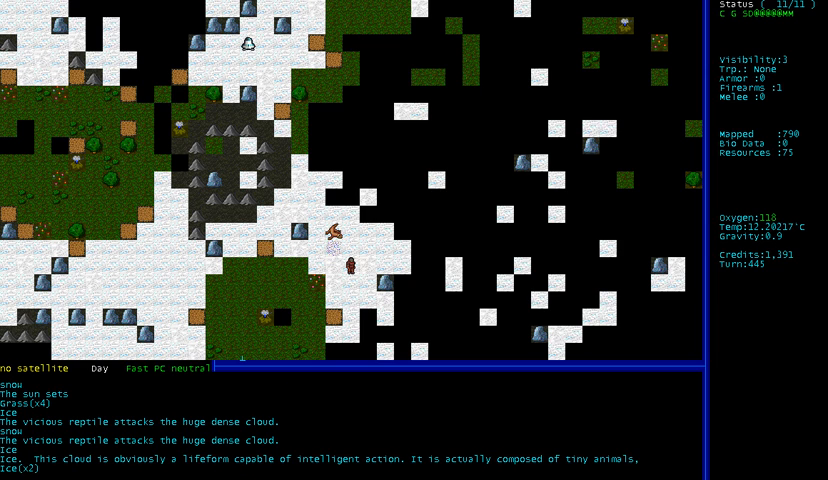
Step: Walk the explorer back onto the landed ship tile so oxygen refills and launch is offered
key("up")
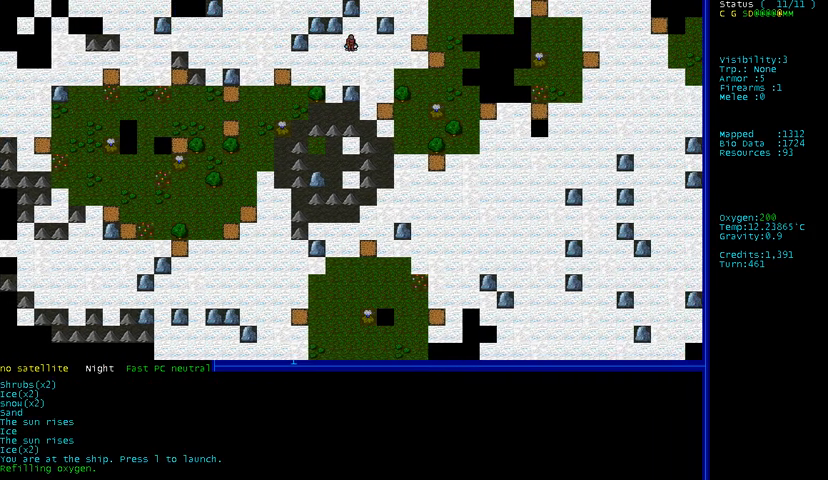
Step: Leave the ship and trek over the rumbling rocky ground with exotic weeds, mapping new tiles
key("l")
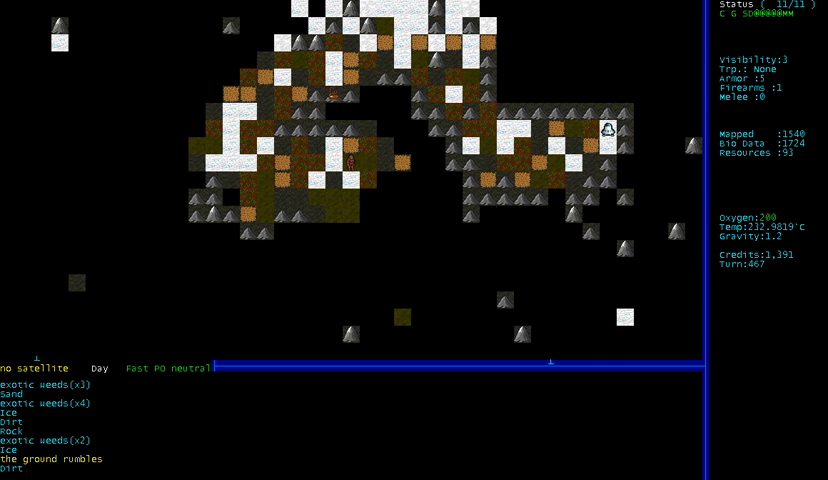
key("Down")
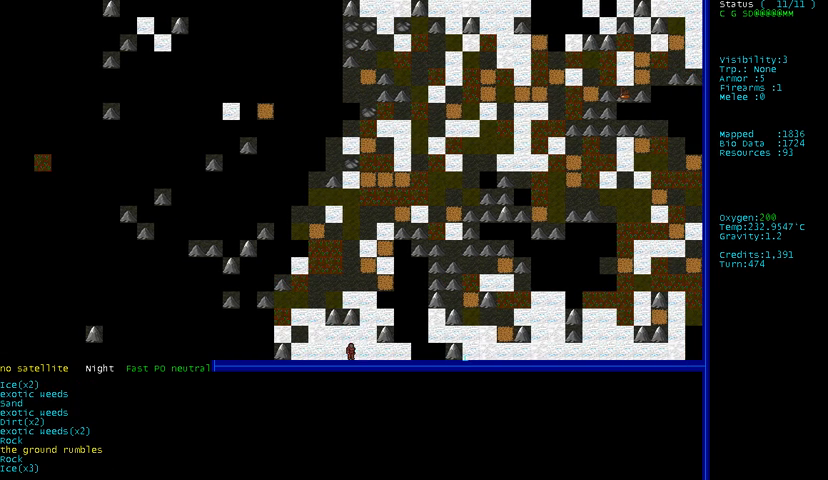
Step: Finish crossing the rocky ground, return to the ship and lift off near the orange K-class sun
key("up")
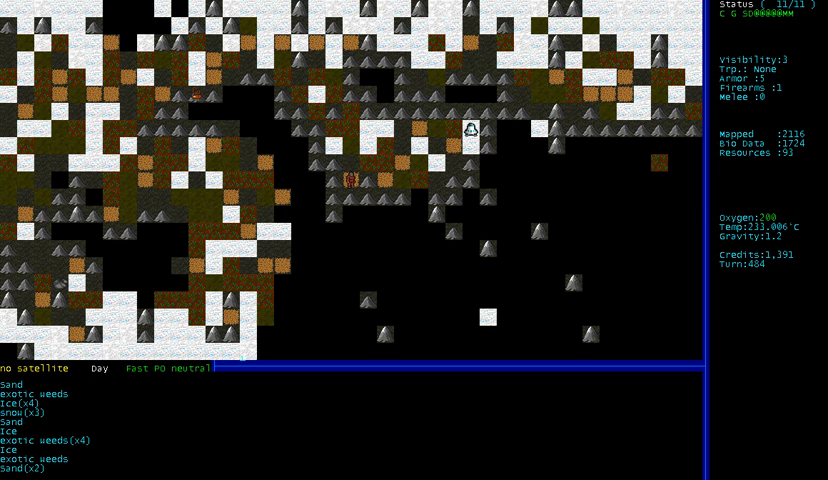
key("up")
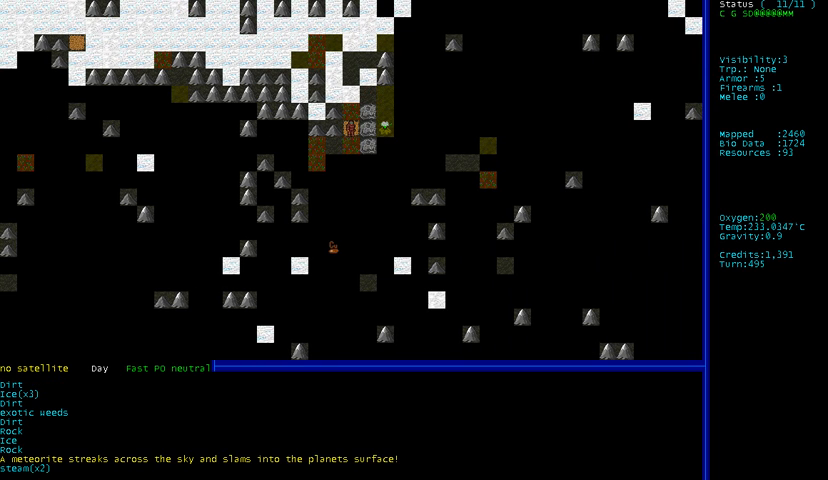
key("up")
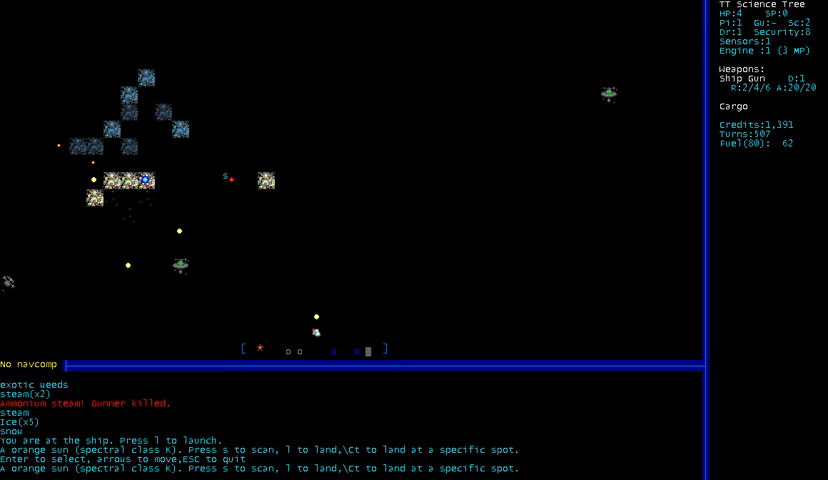
Step: Scan the dense-atmosphere planet and land on it through the sulphuric acid rain
key("s")
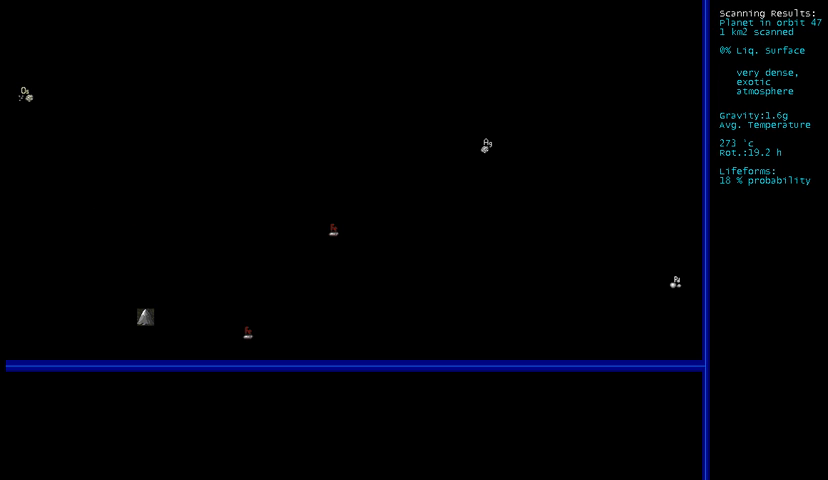
key("l")
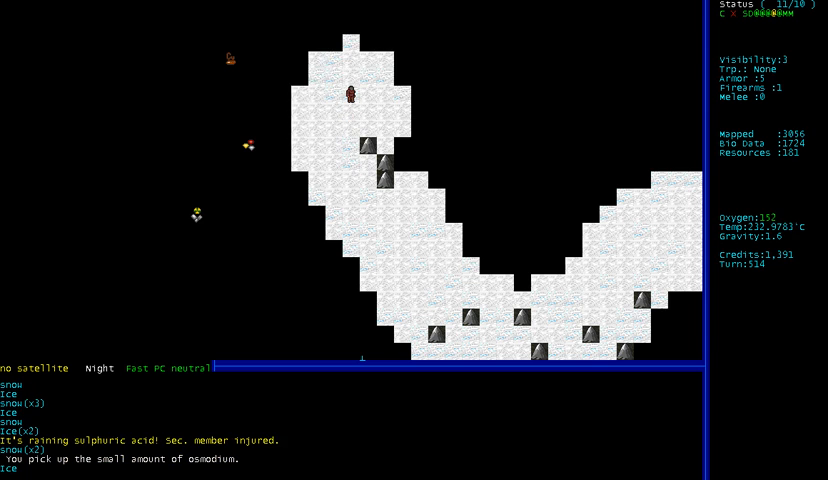
Step: Cross the acid-snow field gathering gems, transuranic metals and palladium, ending back at the ship
key("Up")
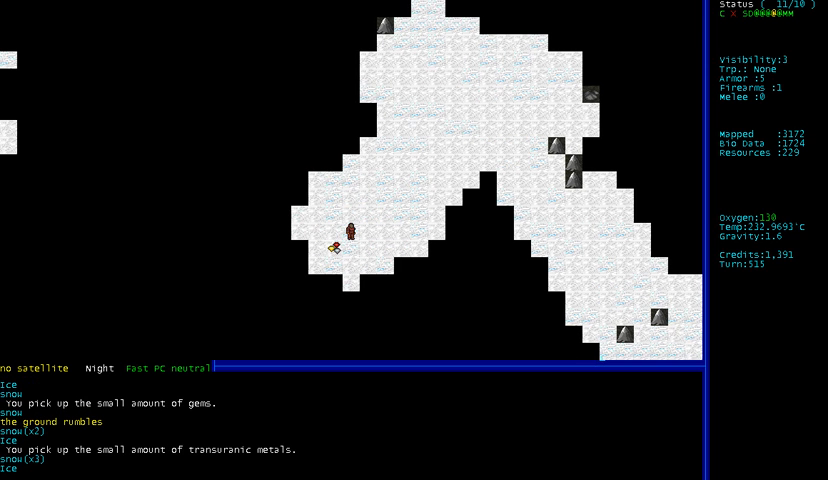
key("Up")
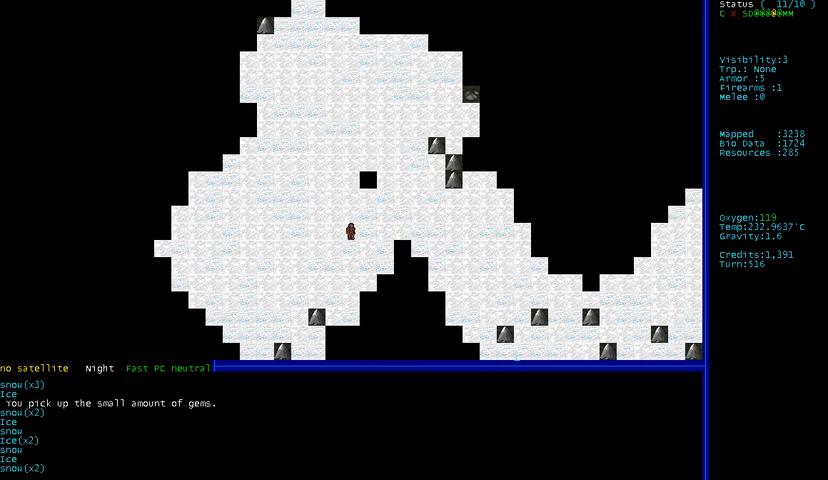
key("Down")
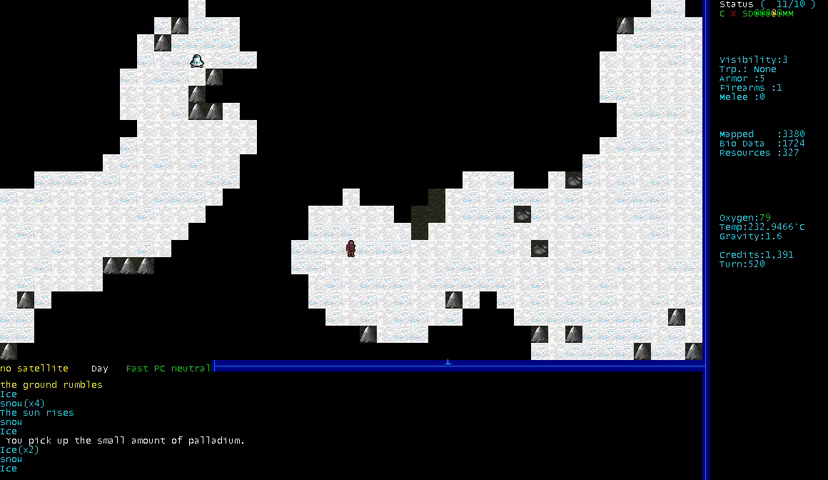
key("Up")
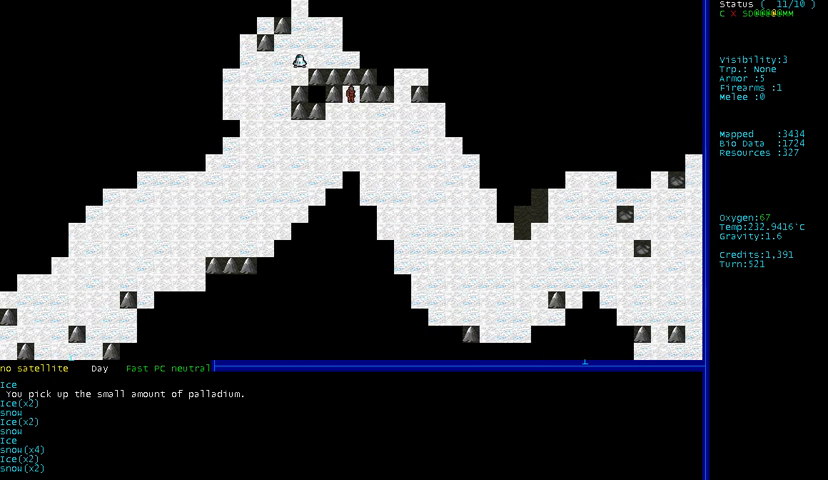
key("Up")
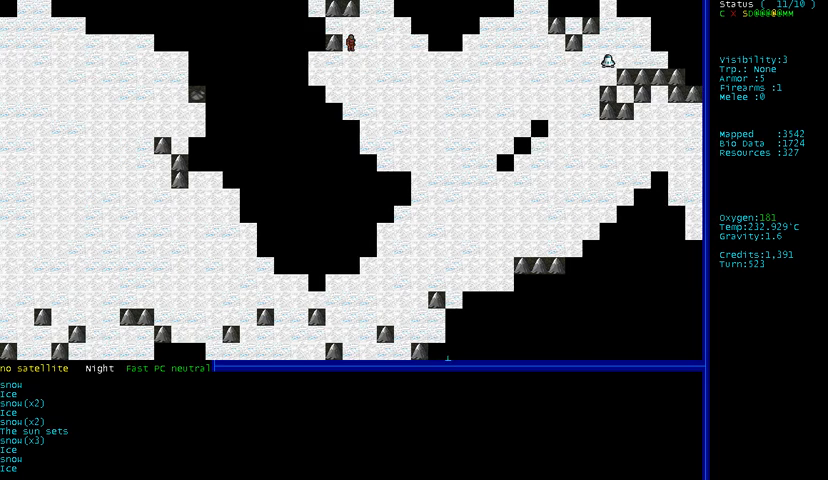
key("Down")
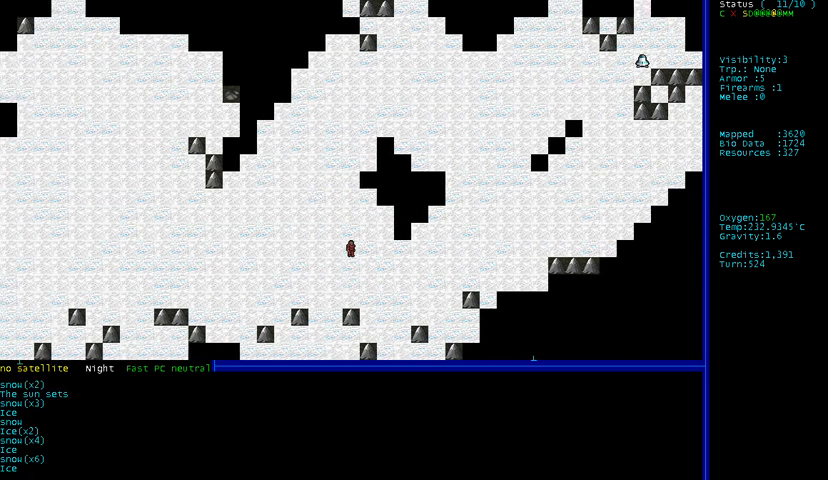
key("up")
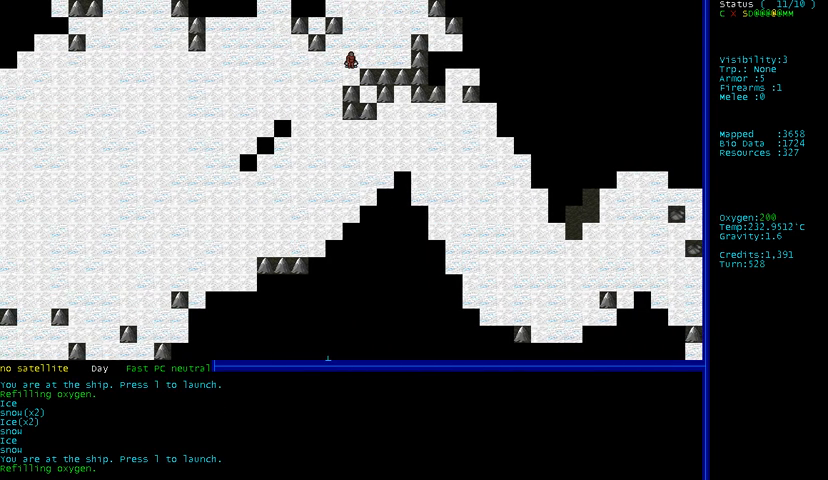
Step: Launch off the planet, fly to Spacestation-2 and dock, passing the cargo inspection
key("l")
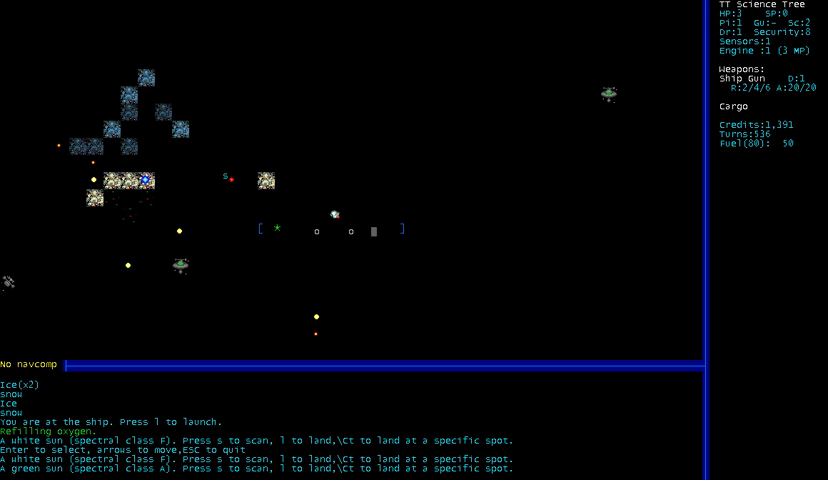
key("s")
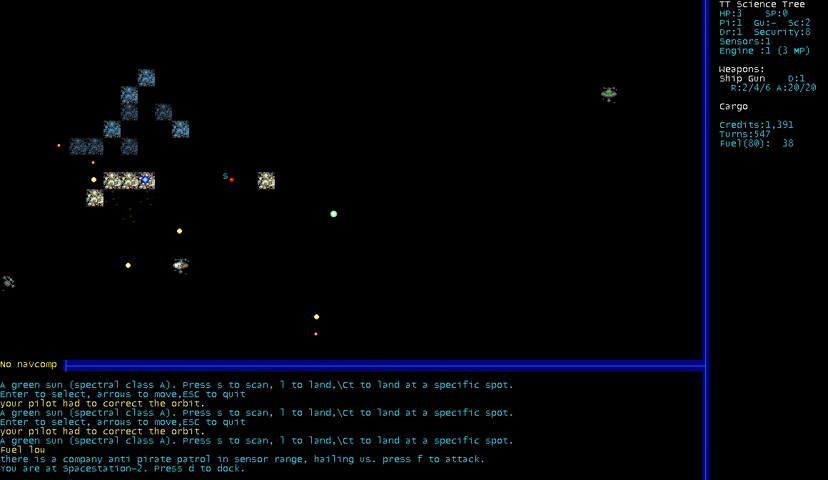
key("d")
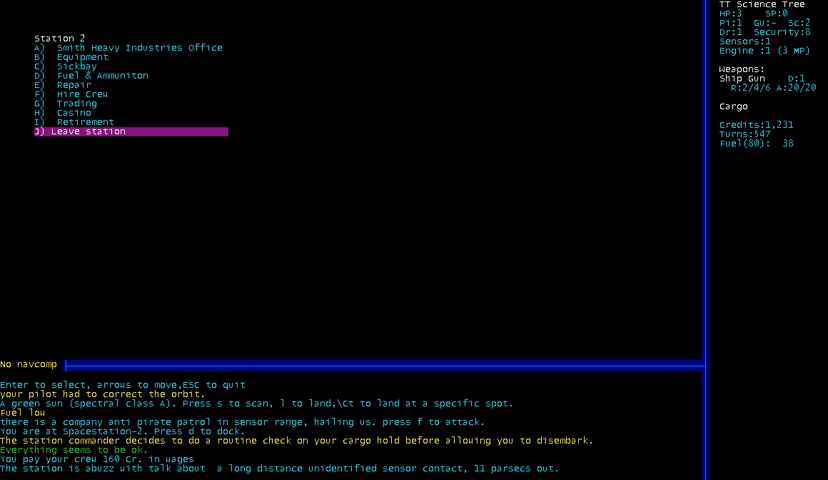
Step: Sell survey maps, alien lifeform data and resources at the Smith Heavy Industries Office for credits and a bonus
key("up")
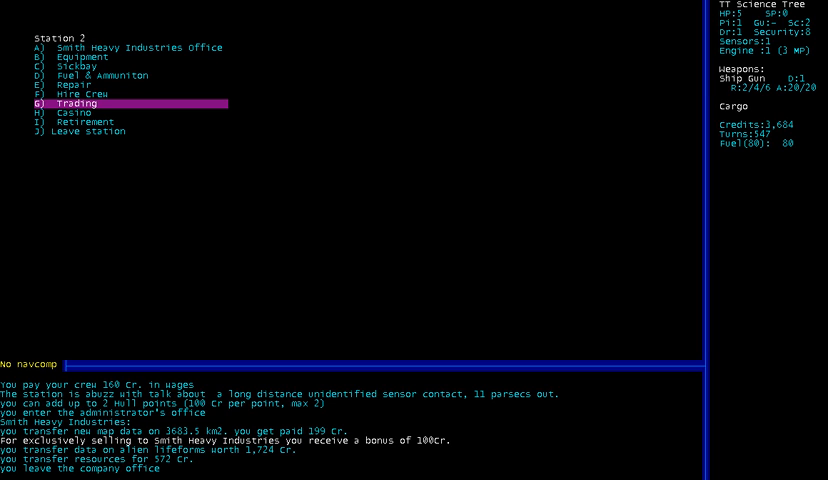
key("up")
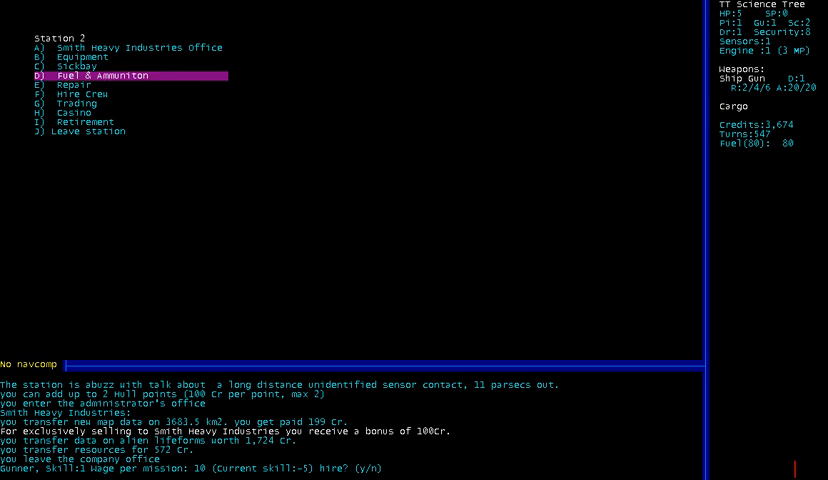
Step: Have a drink at the casino and play a game with a bet of 50
left_click(70, 112)
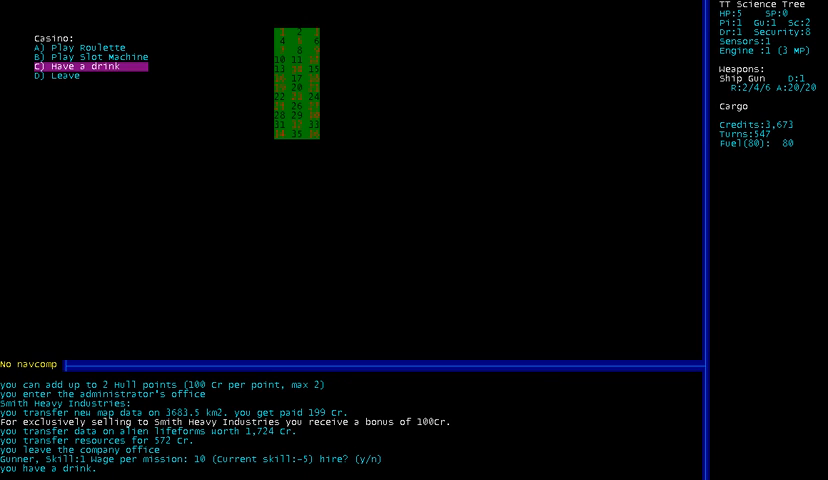
left_click(70, 46)
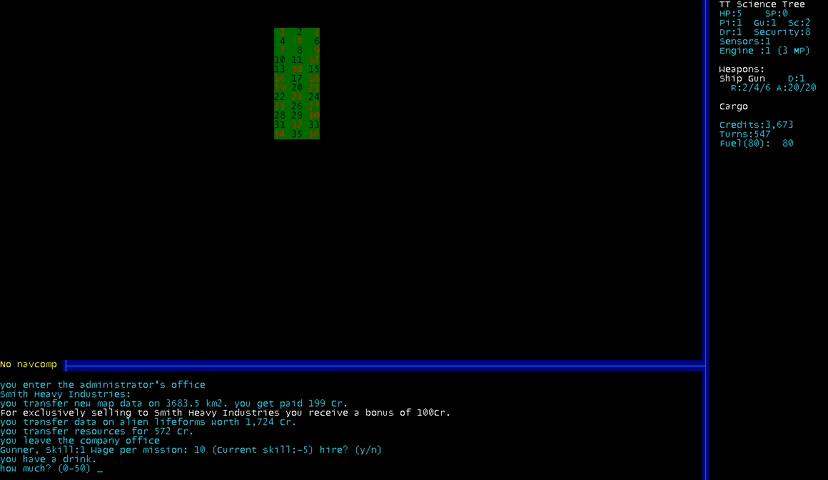
type("50")
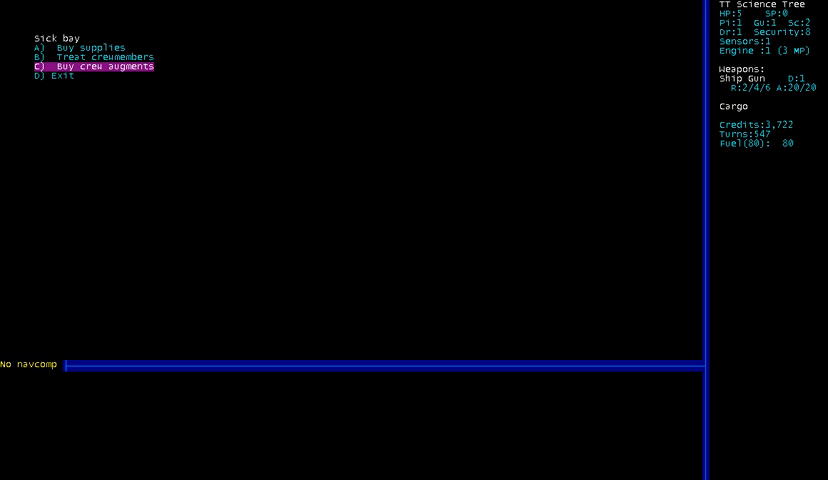
Step: Buy 10 medpacks from the sick bay's supplies and leave the sick bay
left_click(76, 46)
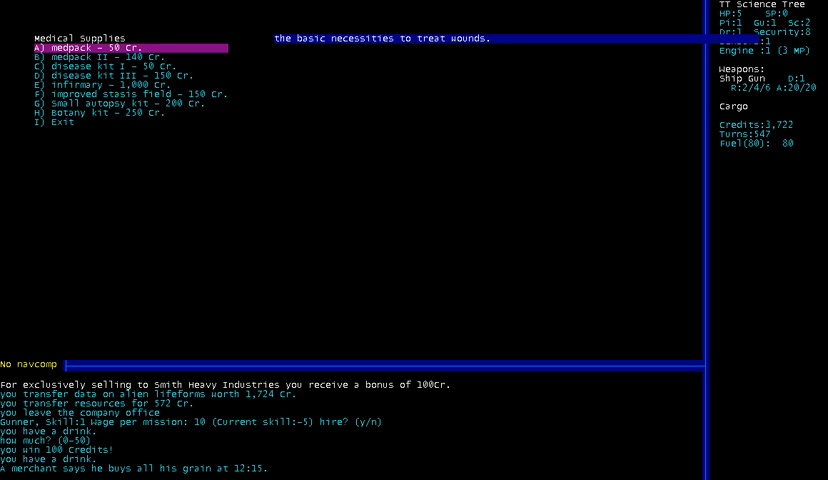
key("Down")
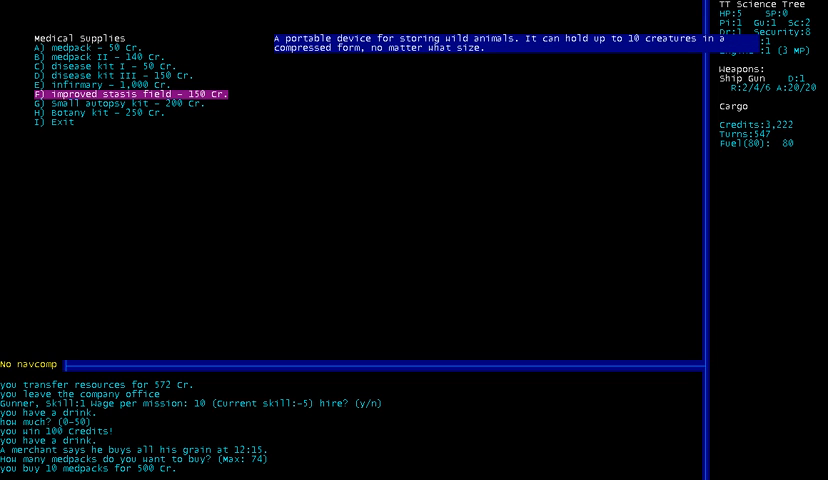
key("i")
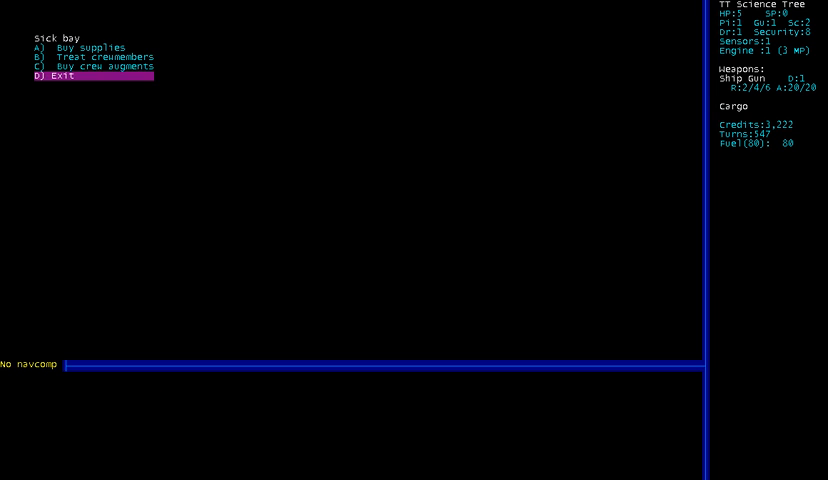
left_click(100, 66)
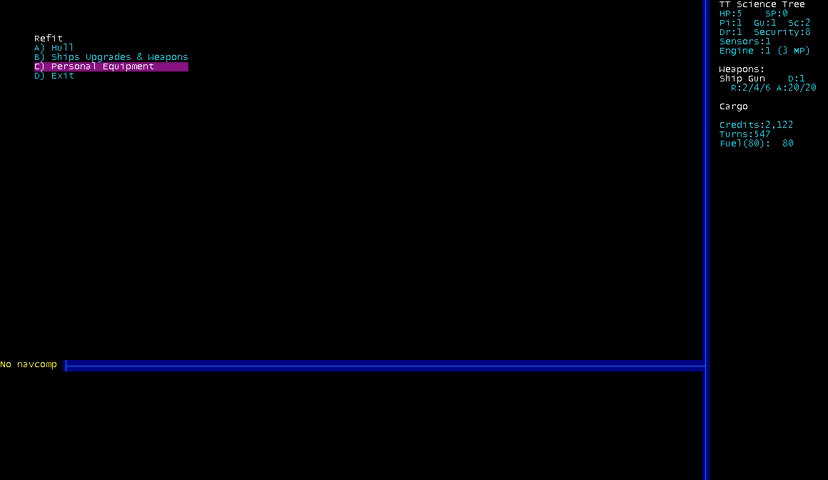
Step: Buy exoskeleton and neural computer augments plus six full ballistic suits, then leave the station
left_click(92, 66)
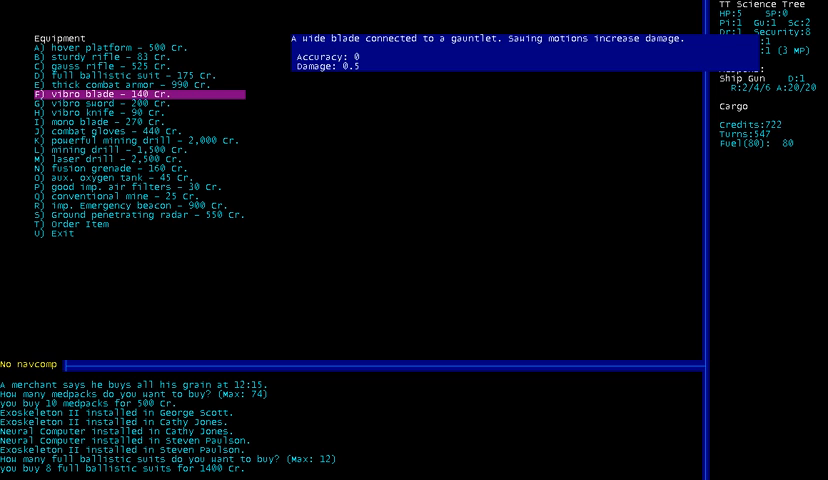
left_click(130, 212)
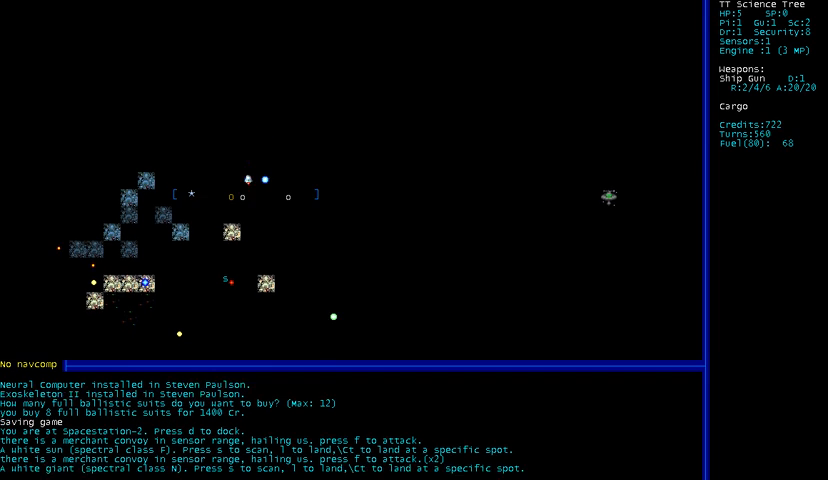
Step: Scan the planet in orbit, revealing a corrosive atmosphere and likely lifeforms
key("s")
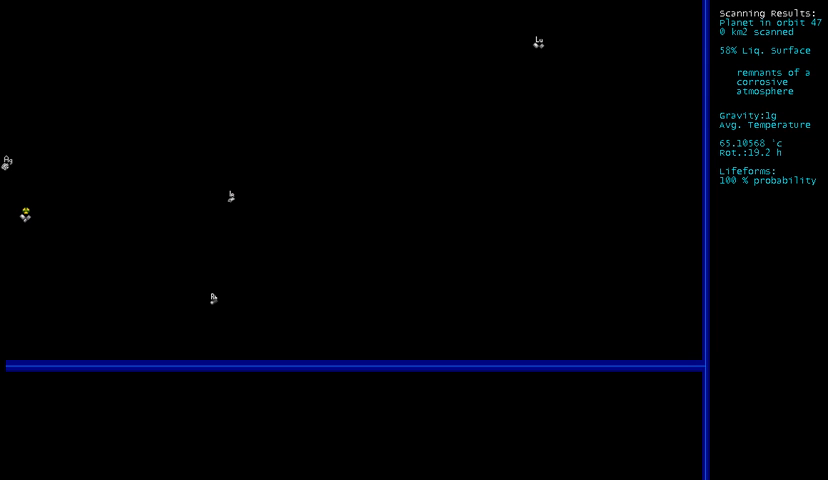